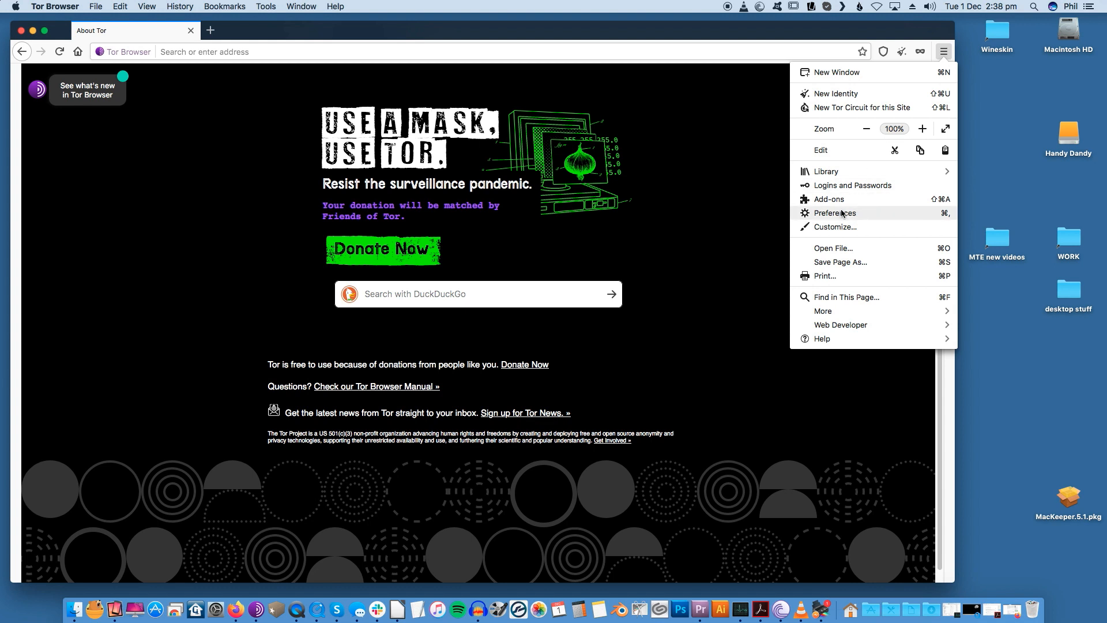
- In Preferences, run the Tor Browser update check, confirming version 78.5.0esr is up to date
left_click(834, 213)
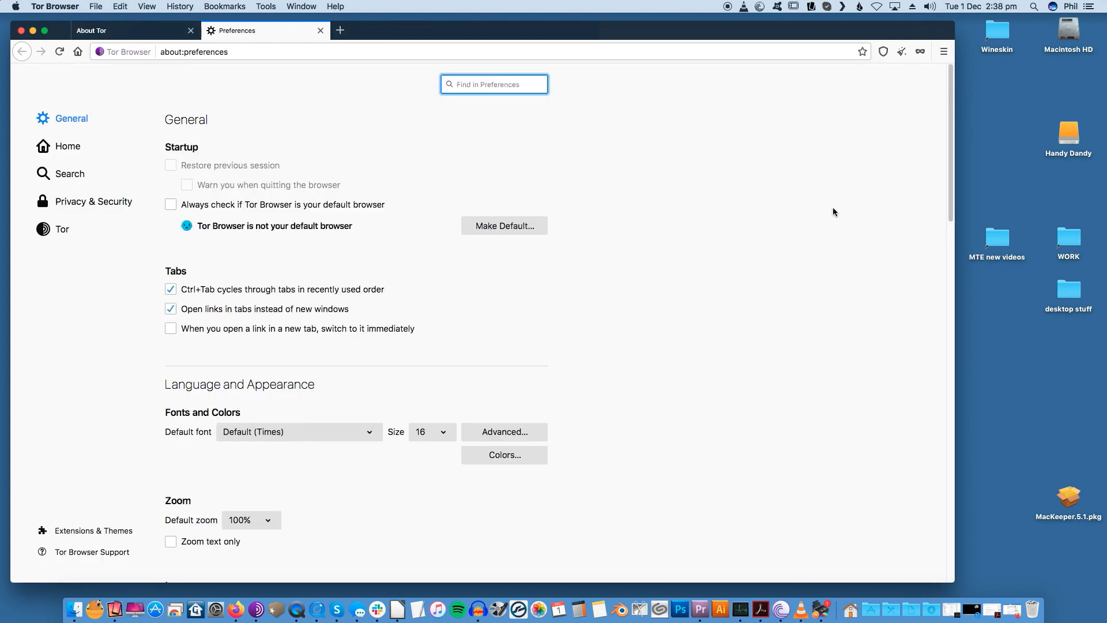
mouse_move(578, 226)
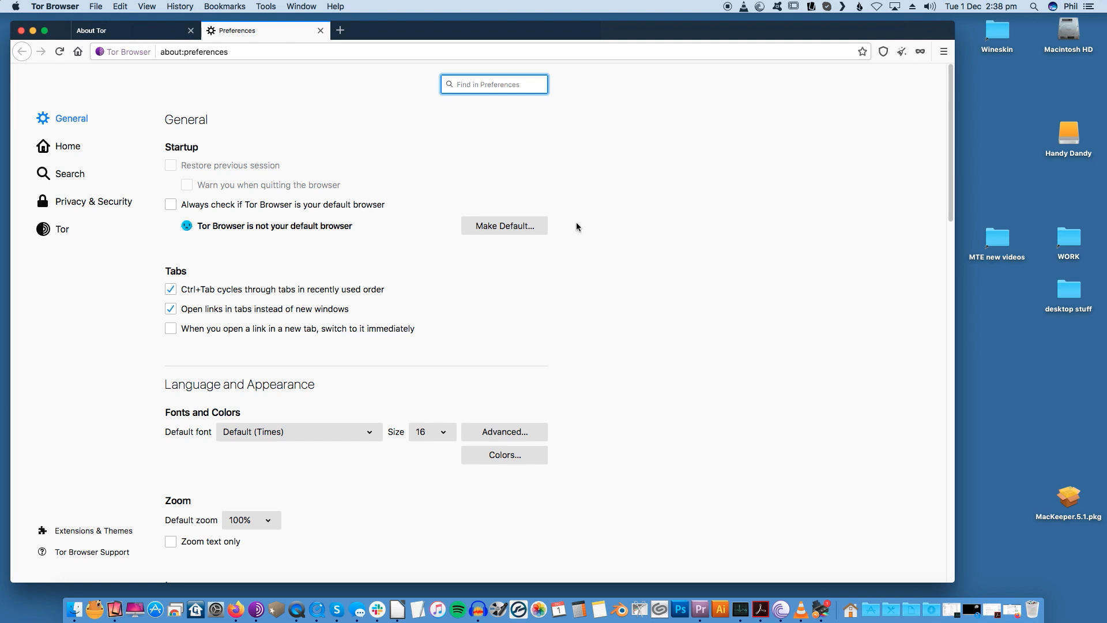
scroll("down", 3)
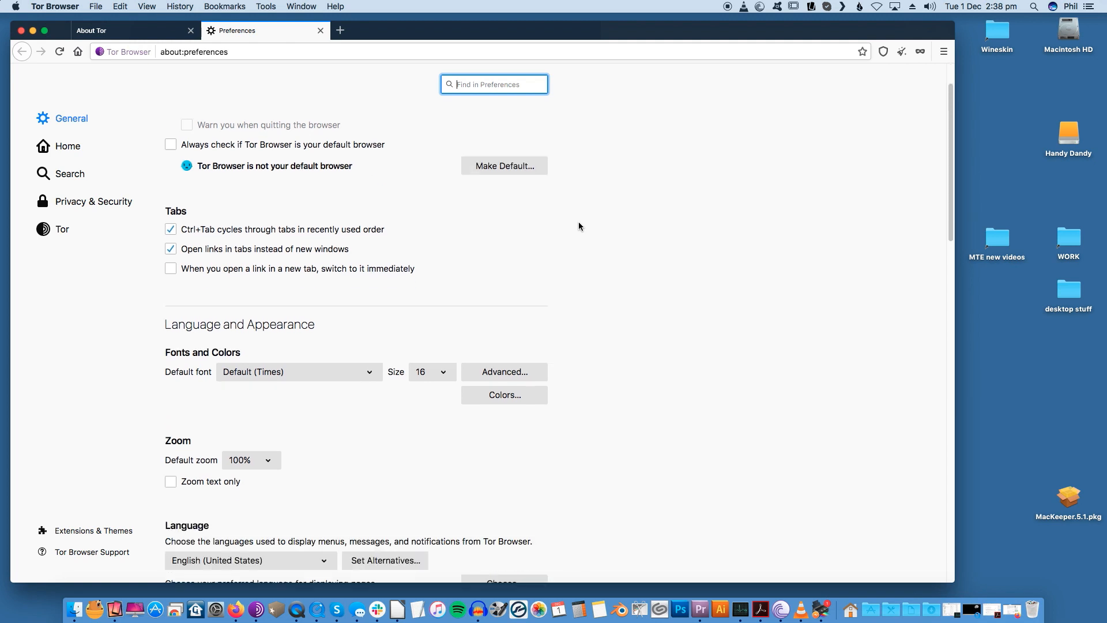
scroll("down", 3)
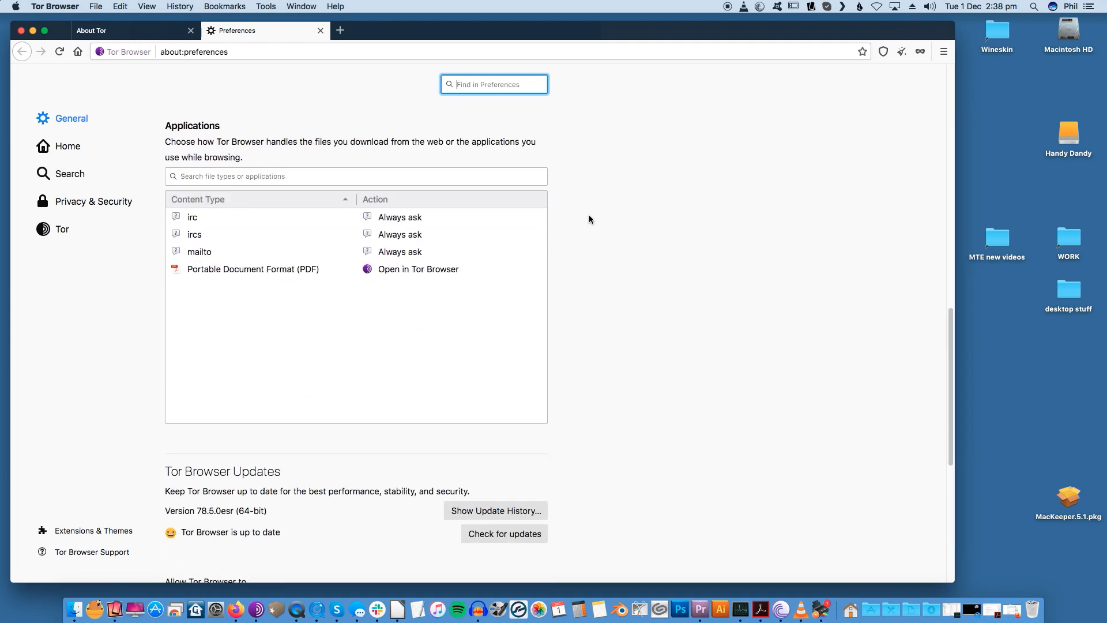
scroll("down", 3)
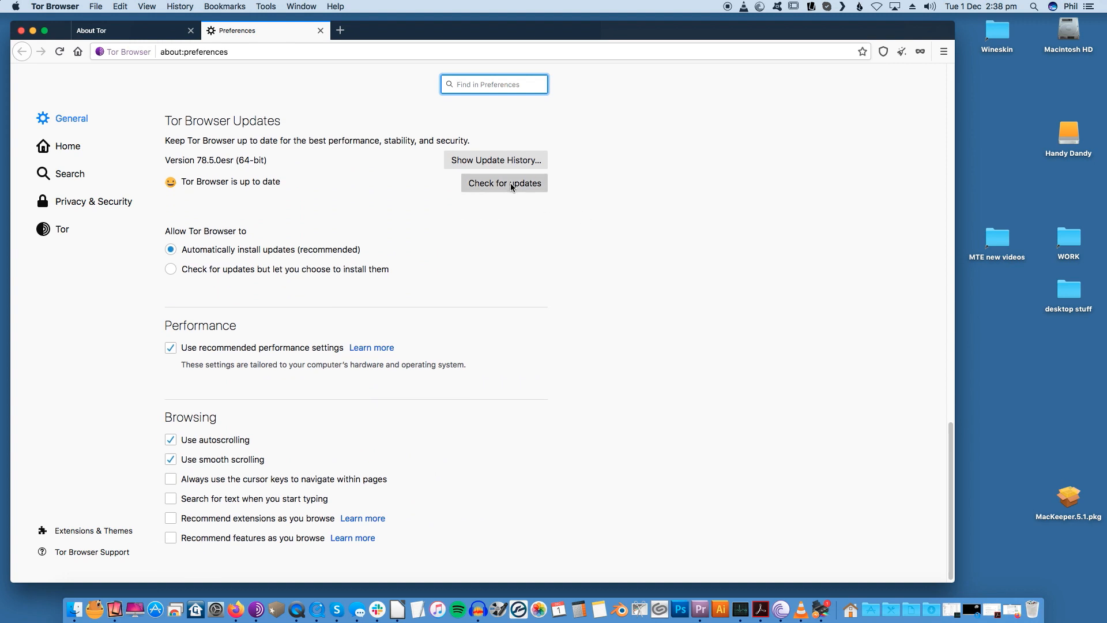
left_click(504, 183)
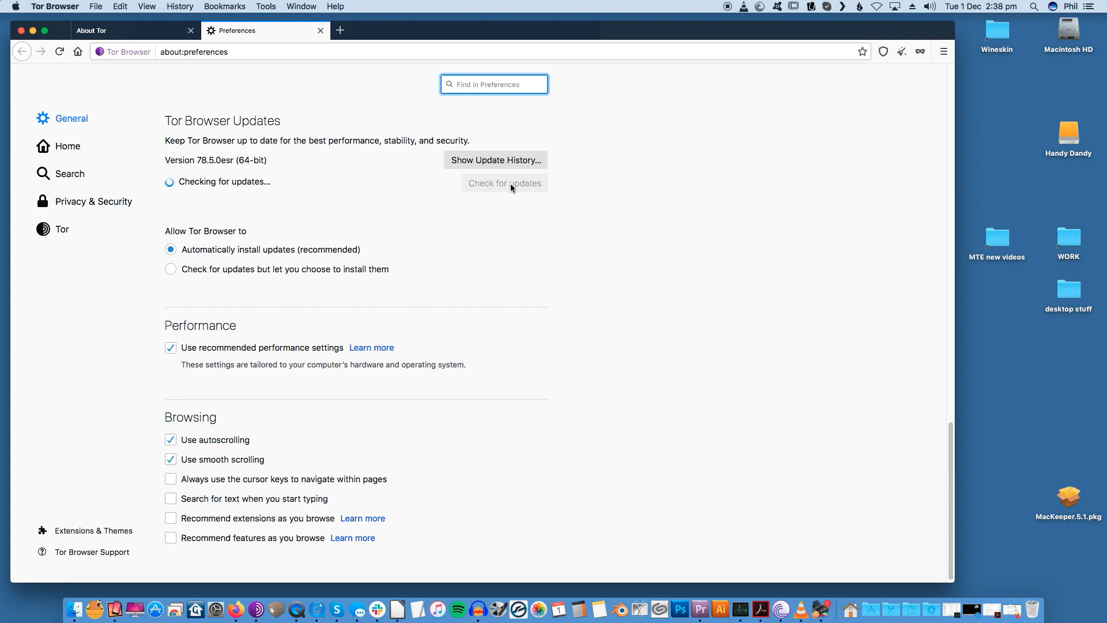
left_click(504, 183)
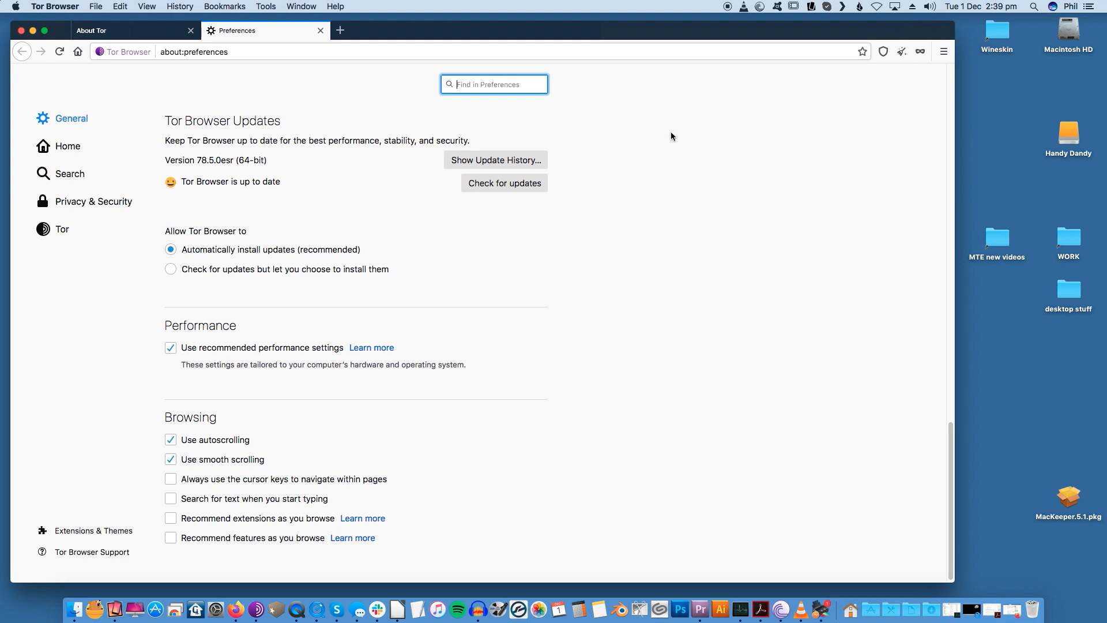
- In Tor settings, enable bridges, pick obfs4 built-in, then choose requesting a bridge from torproject.org
left_click(62, 229)
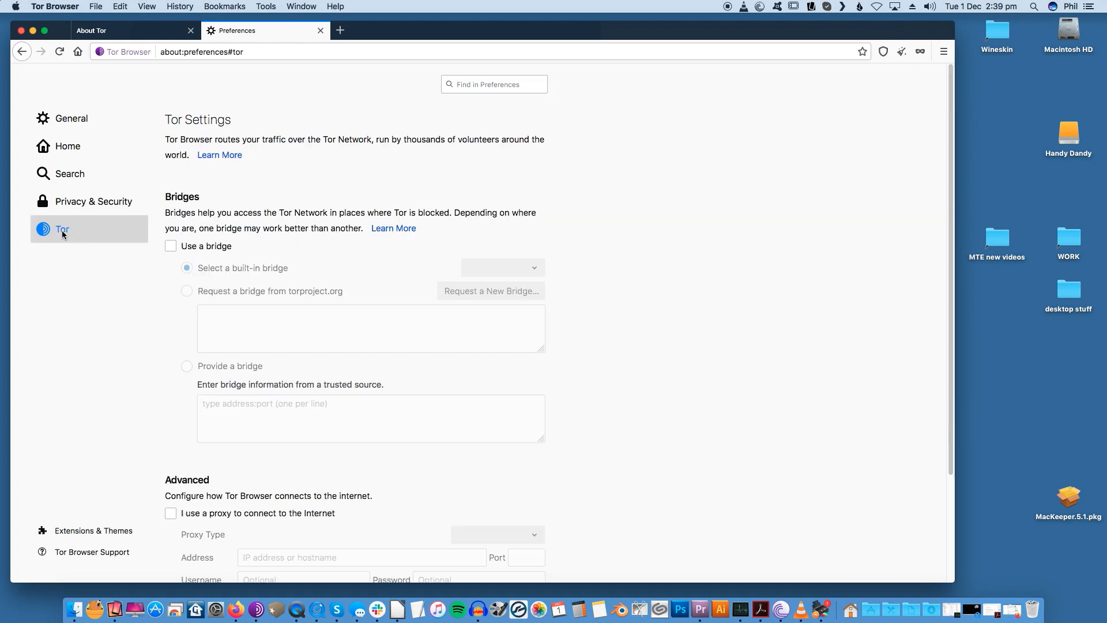
mouse_move(716, 314)
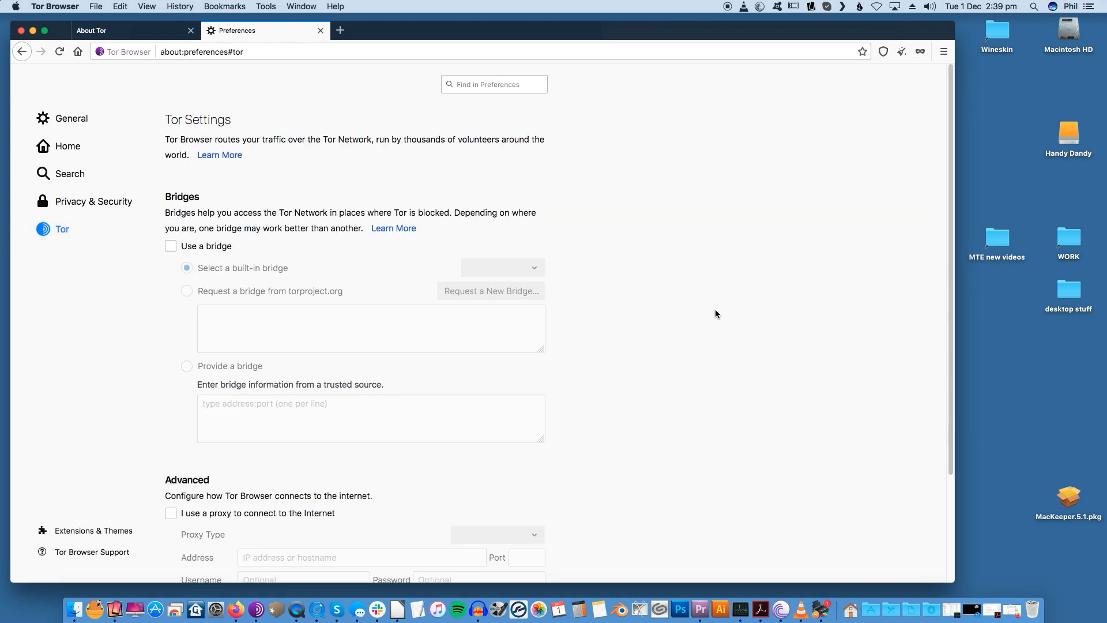
left_click(170, 246)
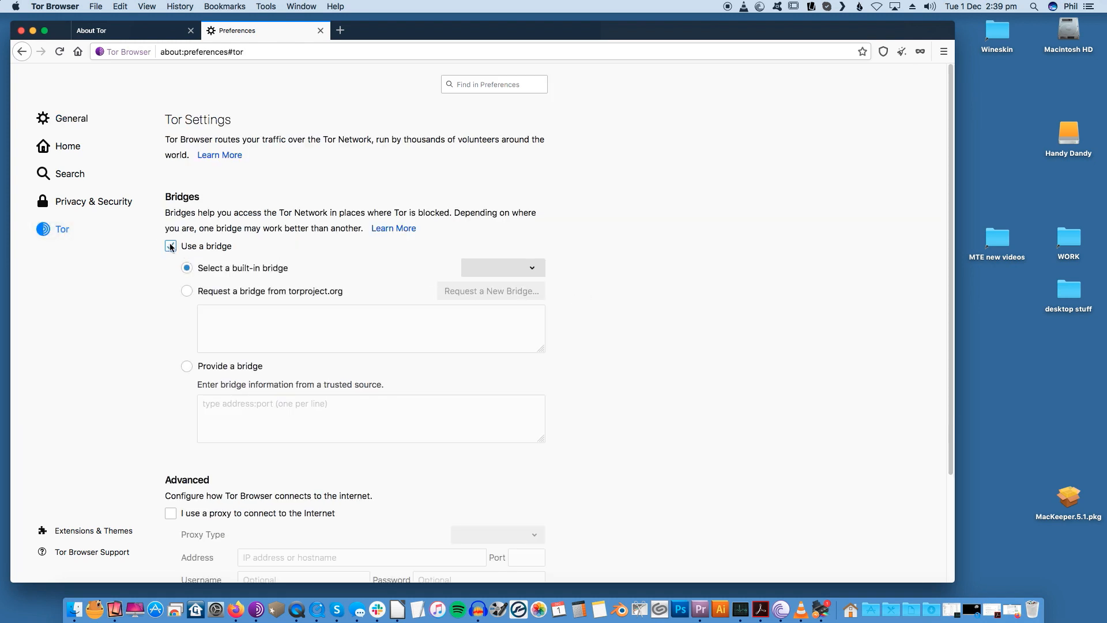
left_click(170, 246)
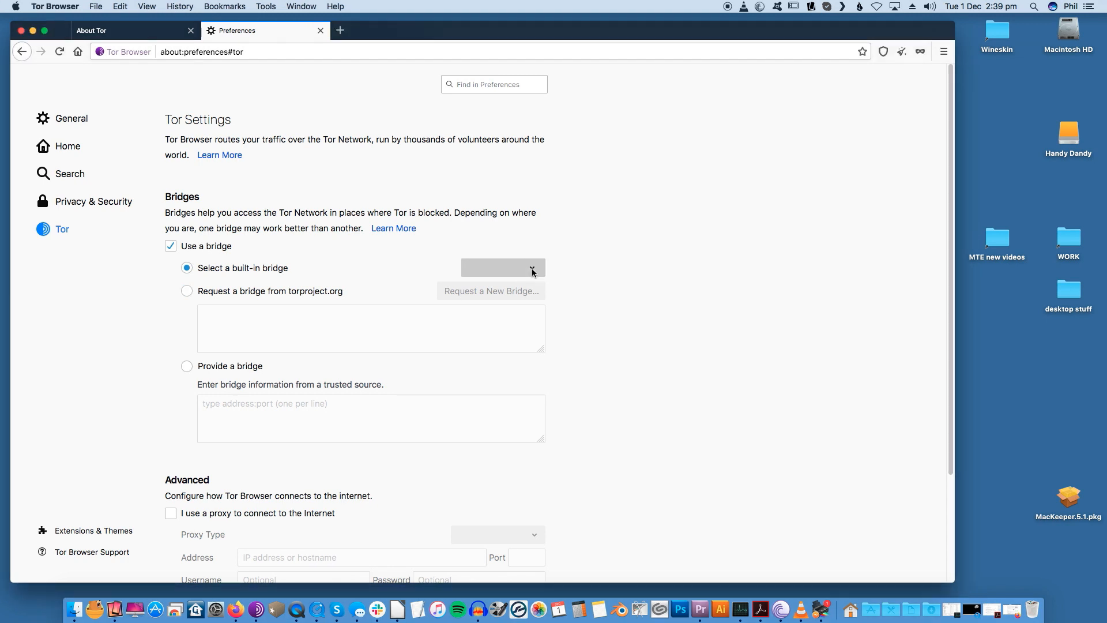
left_click(531, 267)
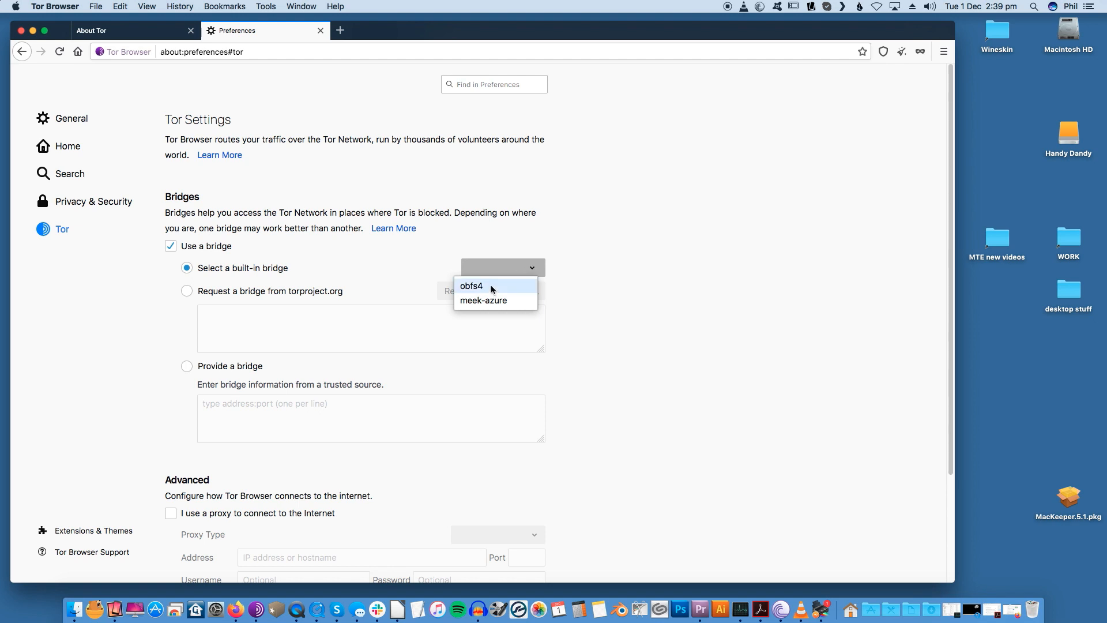
left_click(471, 286)
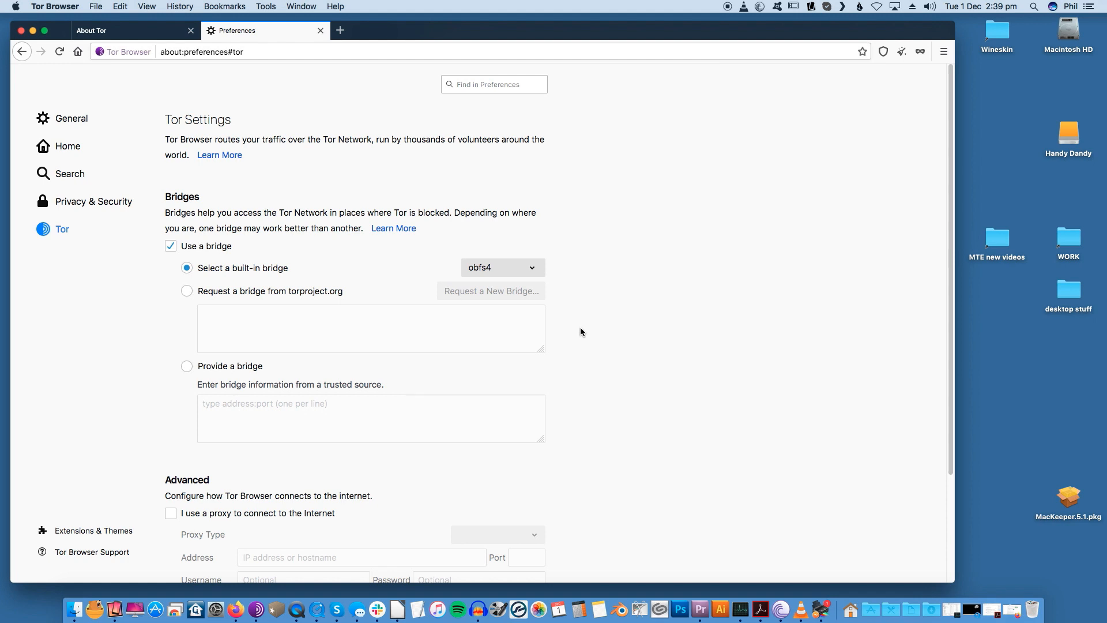
left_click(187, 291)
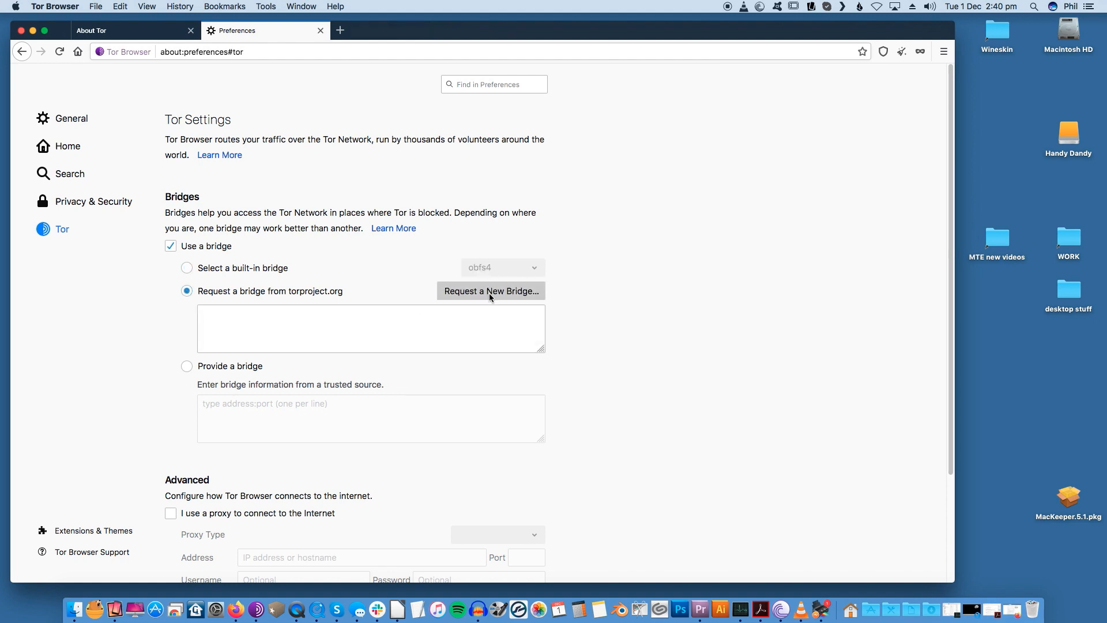
- Request bridges, submit captcha 'Eftgaju' for three obfs4 bridges, and close Preferences
left_click(491, 291)
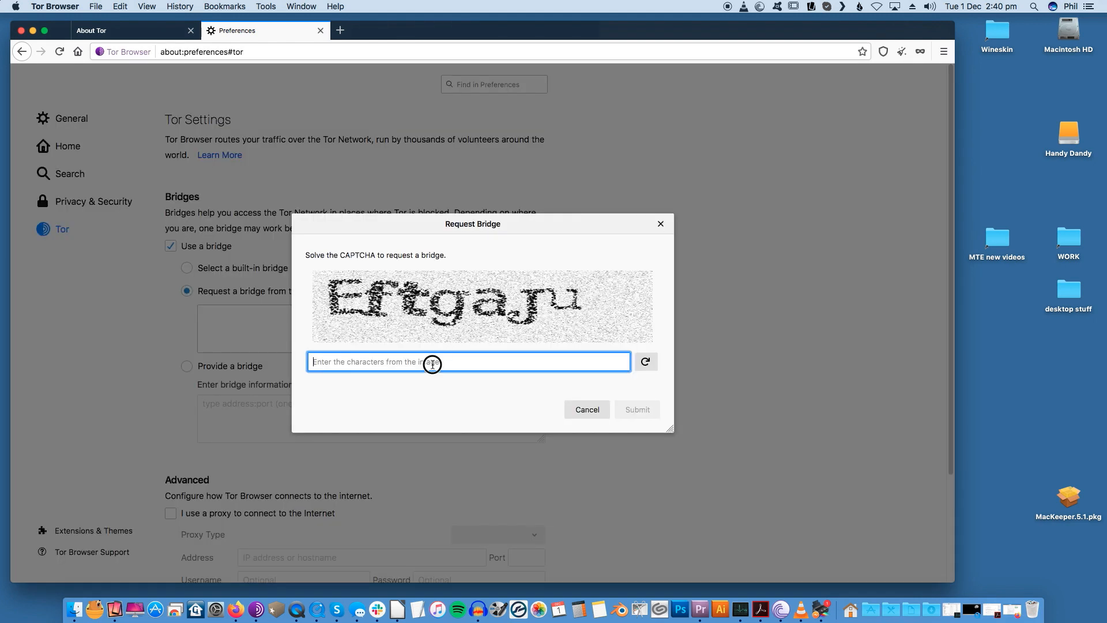
type("Eftg")
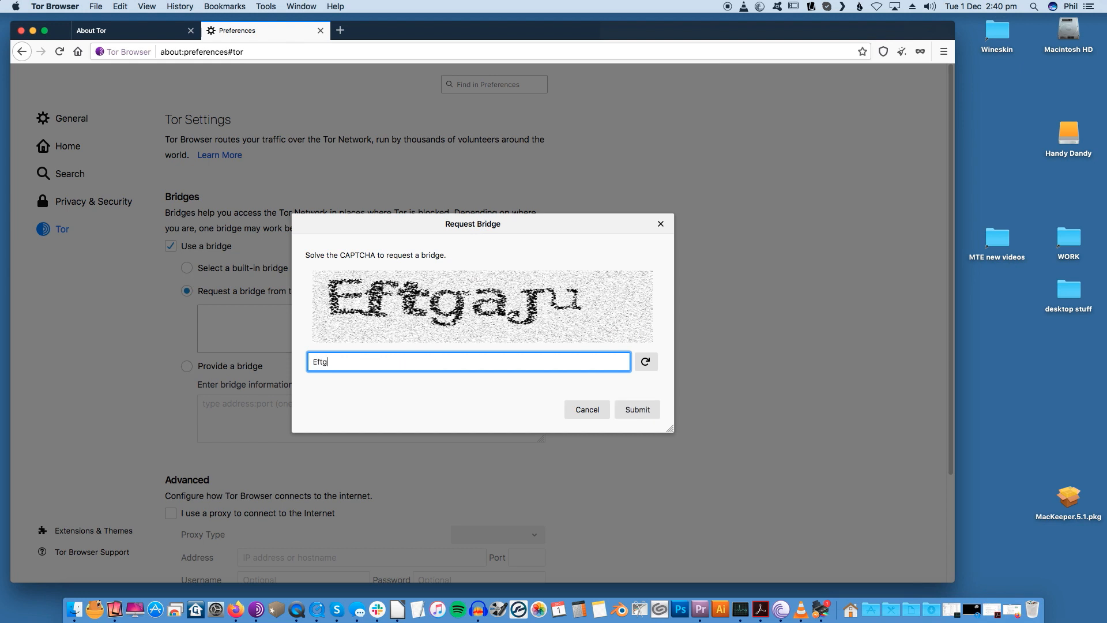
type("aju")
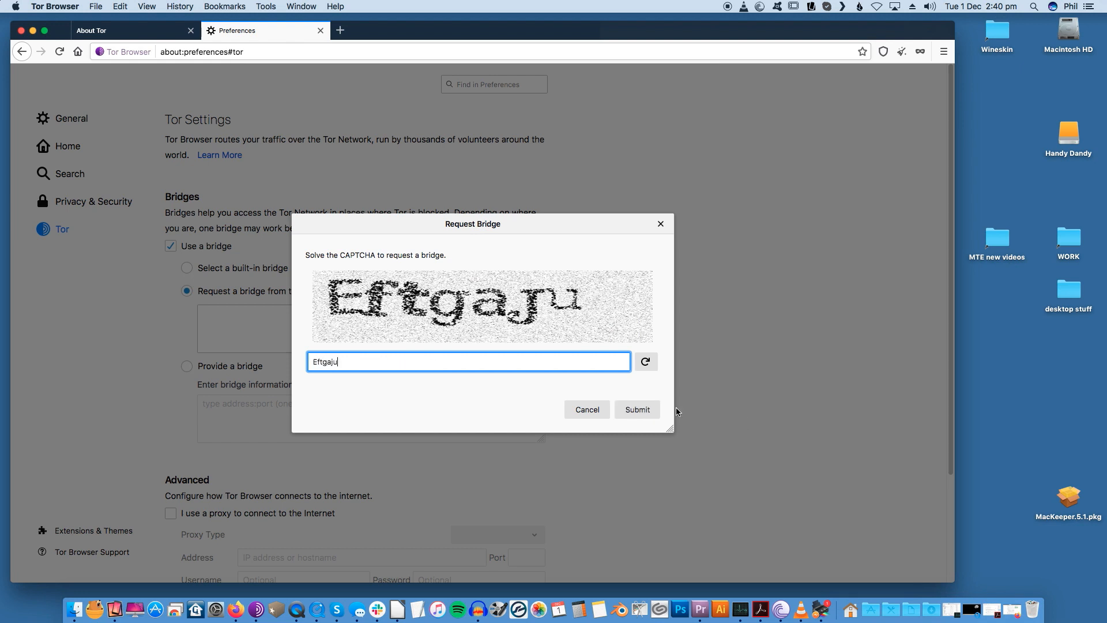
left_click(635, 409)
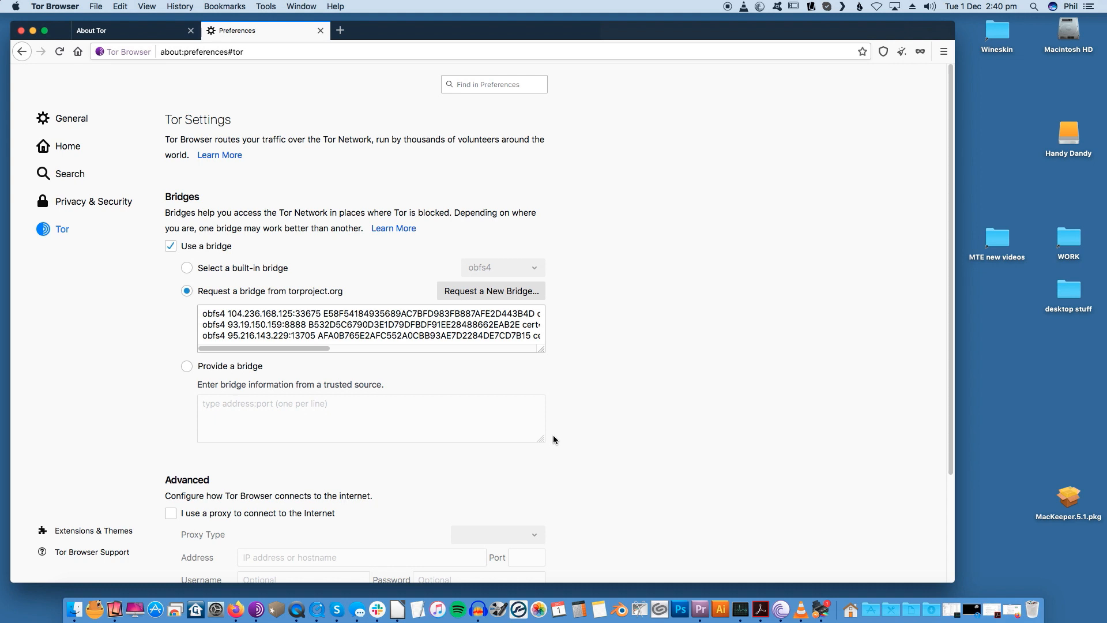
left_click(320, 31)
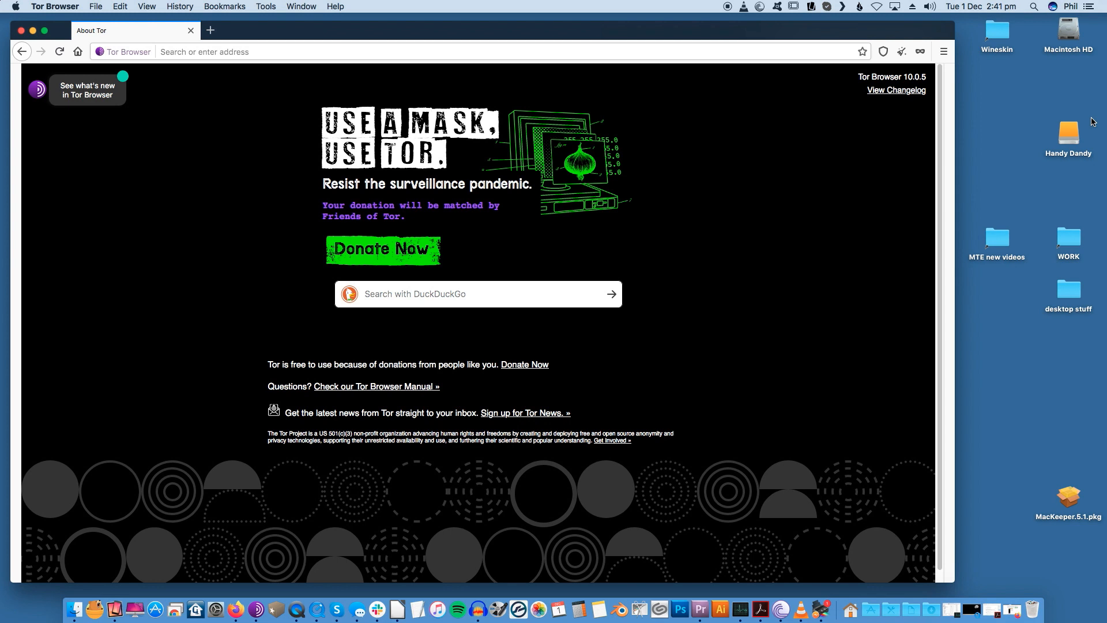
mouse_move(978, 200)
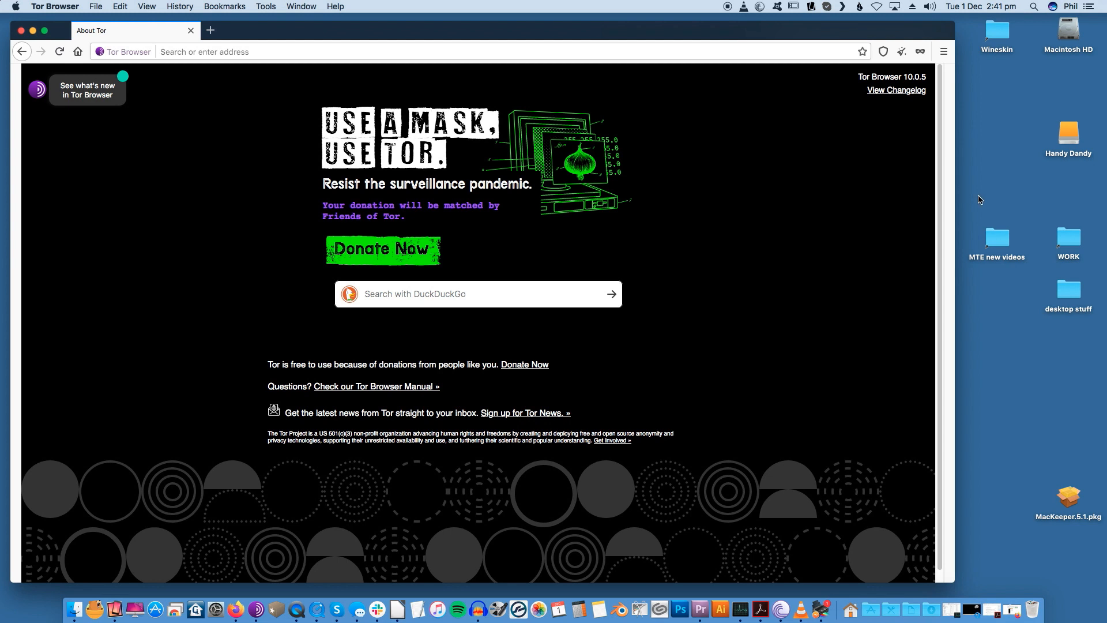
- Open the hamburger menu from the About Tor home page
left_click(943, 50)
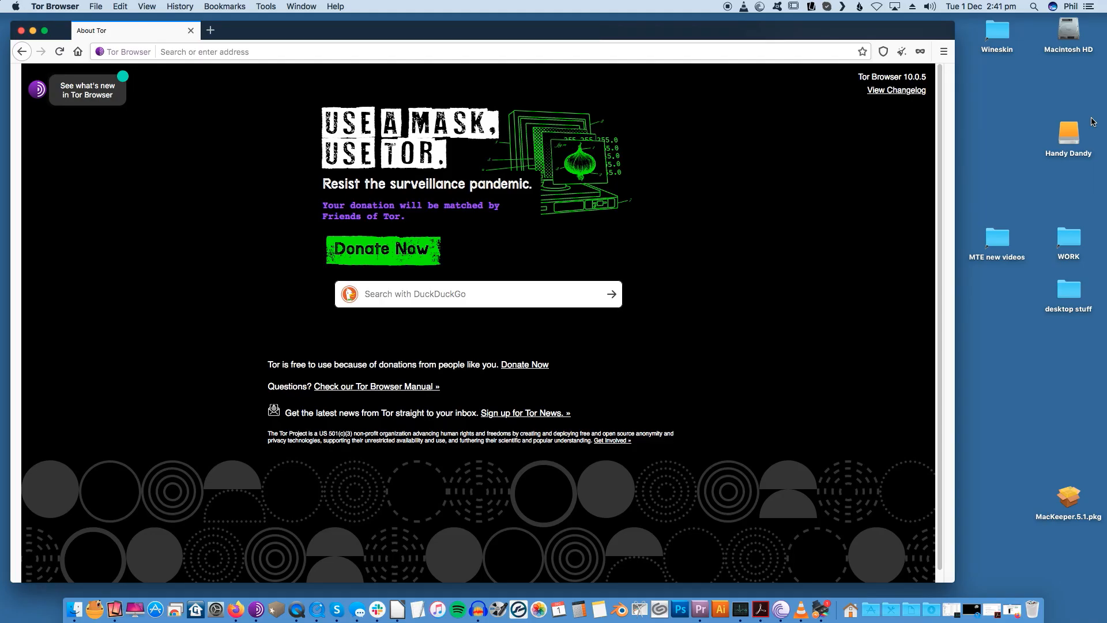
left_click(943, 51)
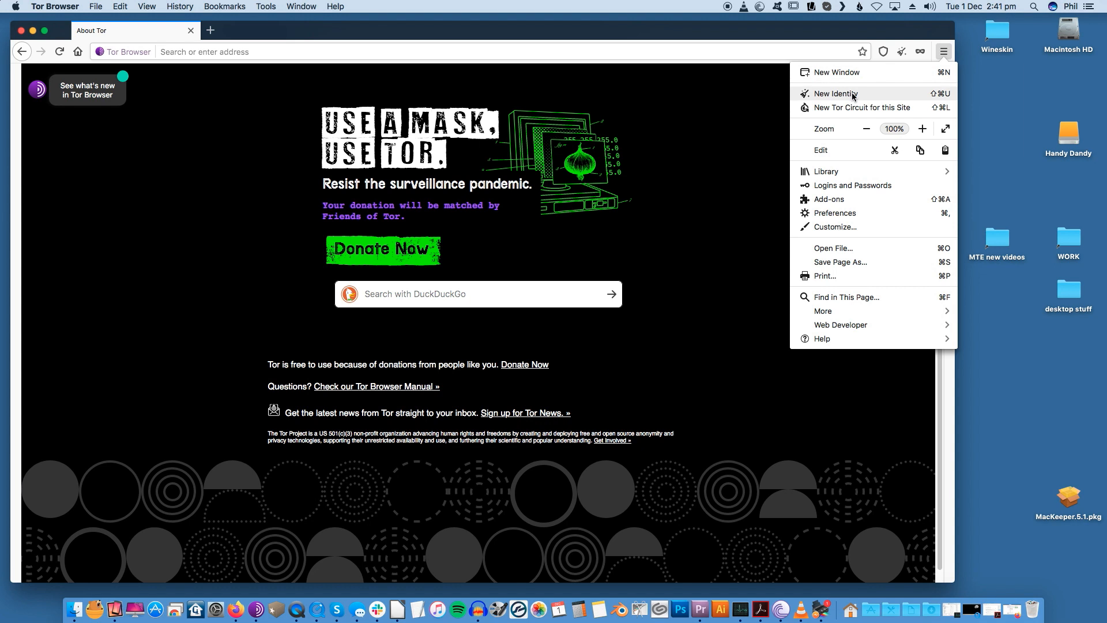
- Choose New Identity and confirm the Tor Browser restart
left_click(834, 93)
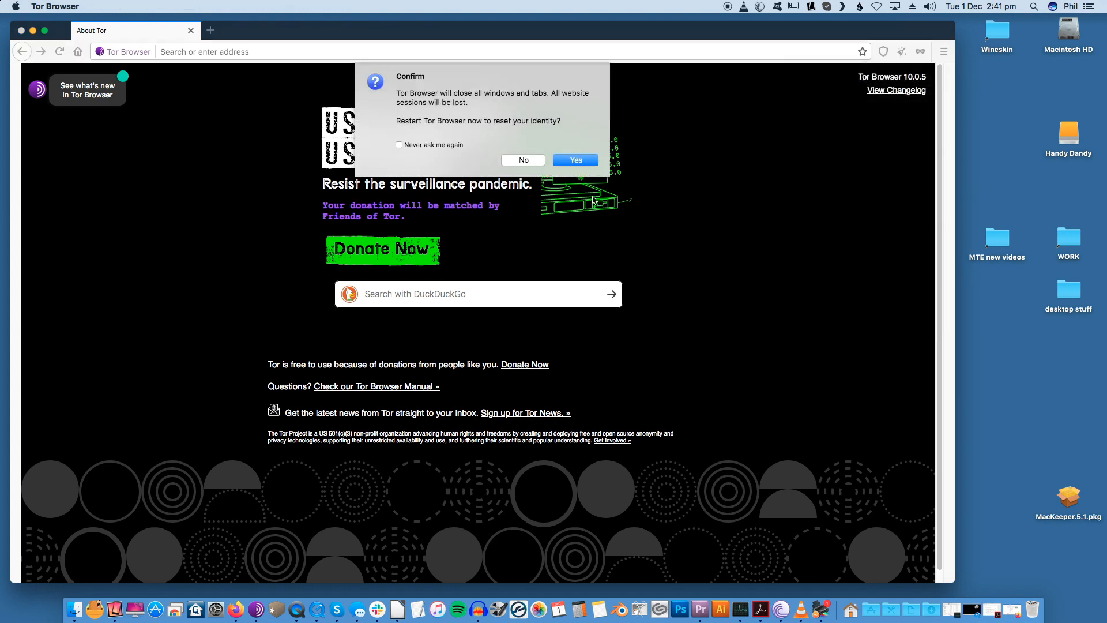
mouse_move(595, 173)
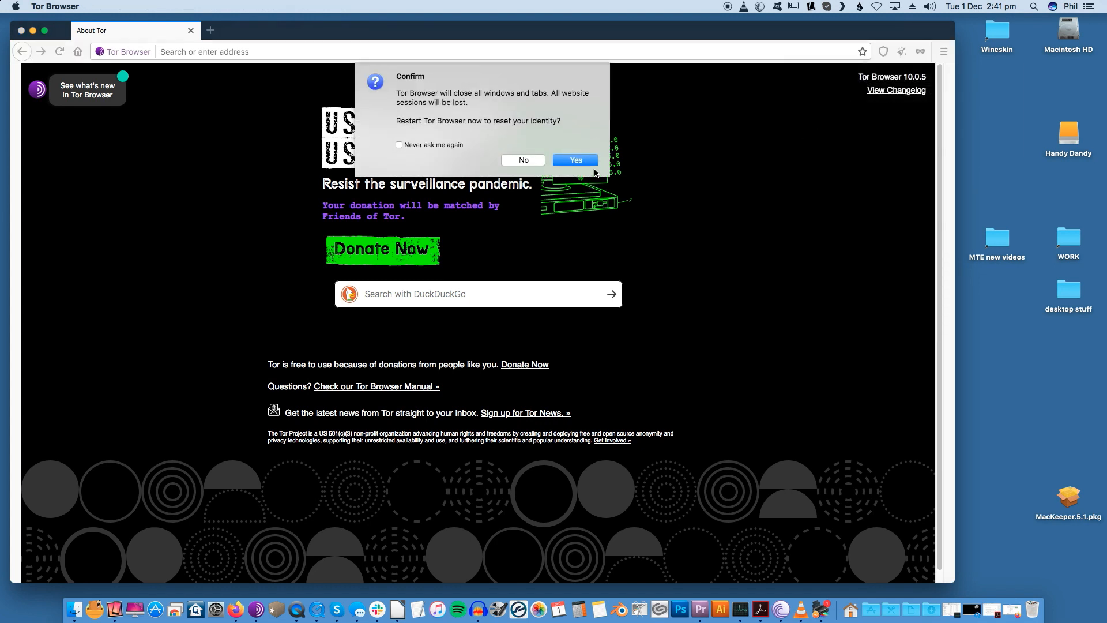
left_click(574, 159)
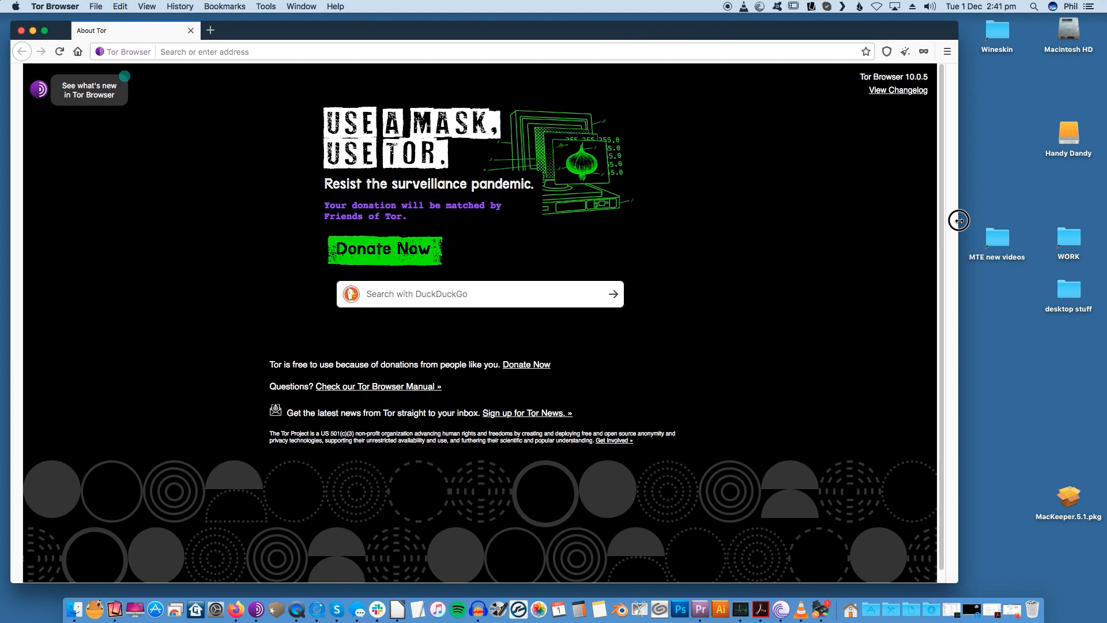
mouse_move(955, 224)
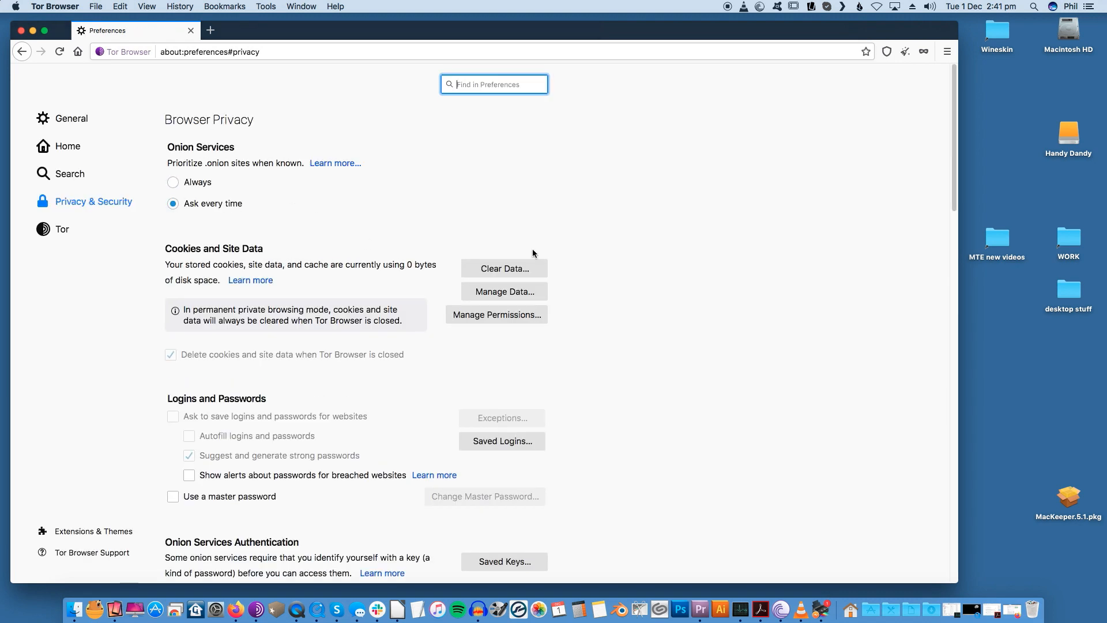
mouse_move(624, 532)
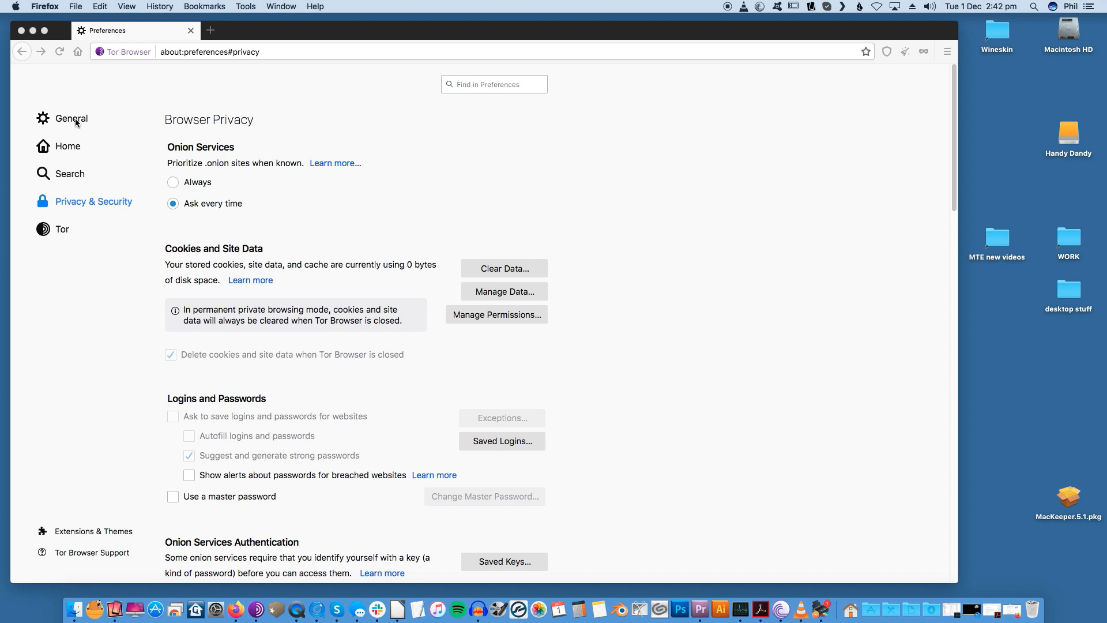
- Open the General preferences section and scroll to the Updates and Performance options
left_click(494, 85)
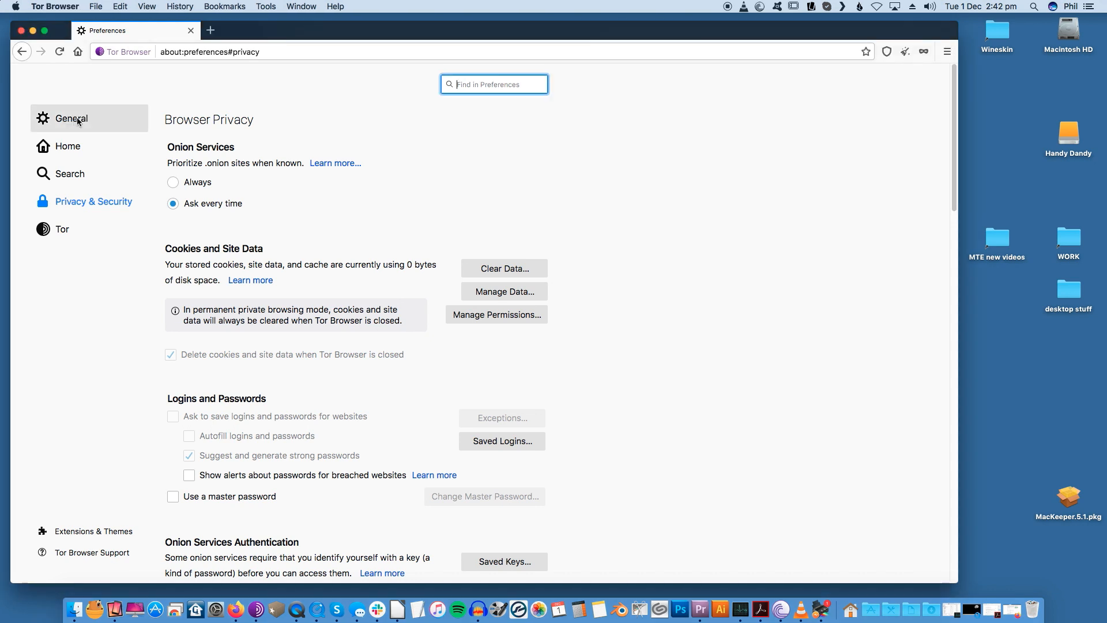
left_click(71, 118)
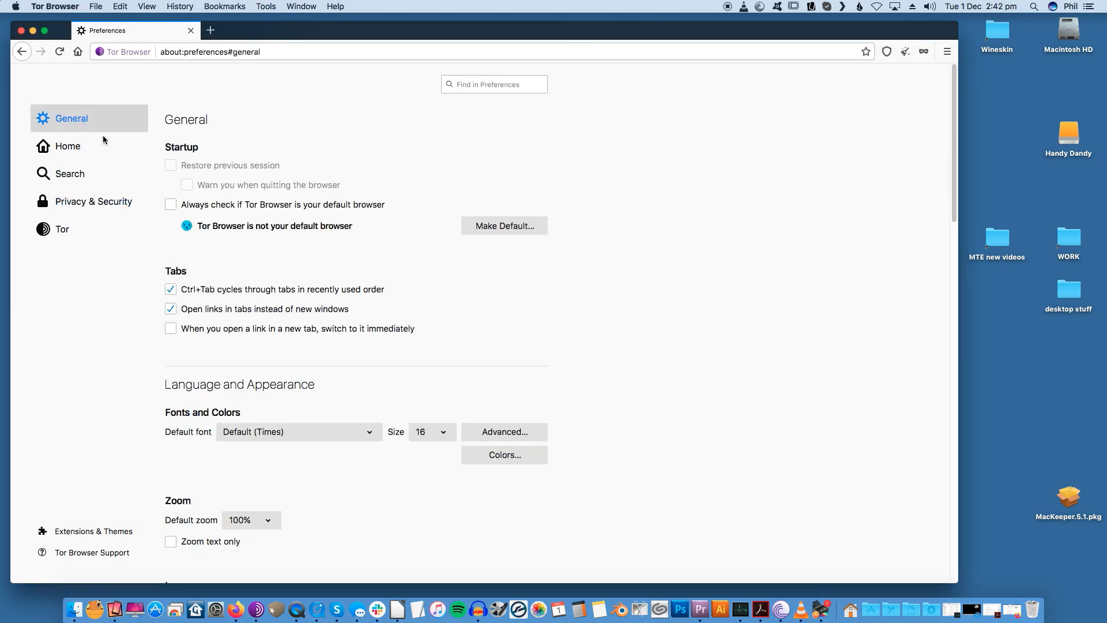
scroll("down", 3)
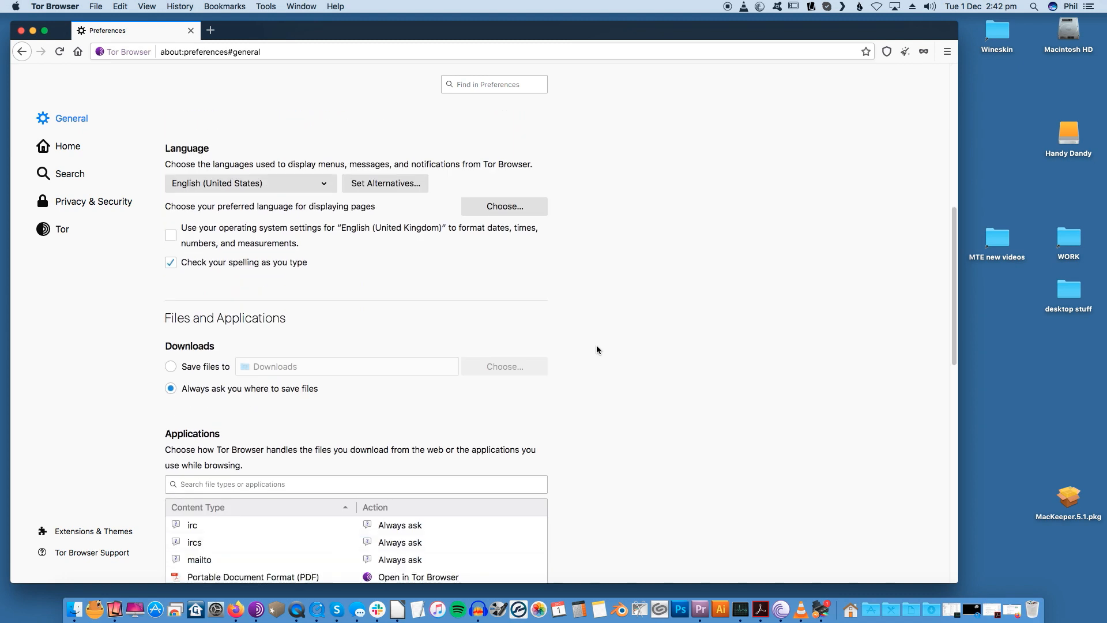
scroll("up", 3)
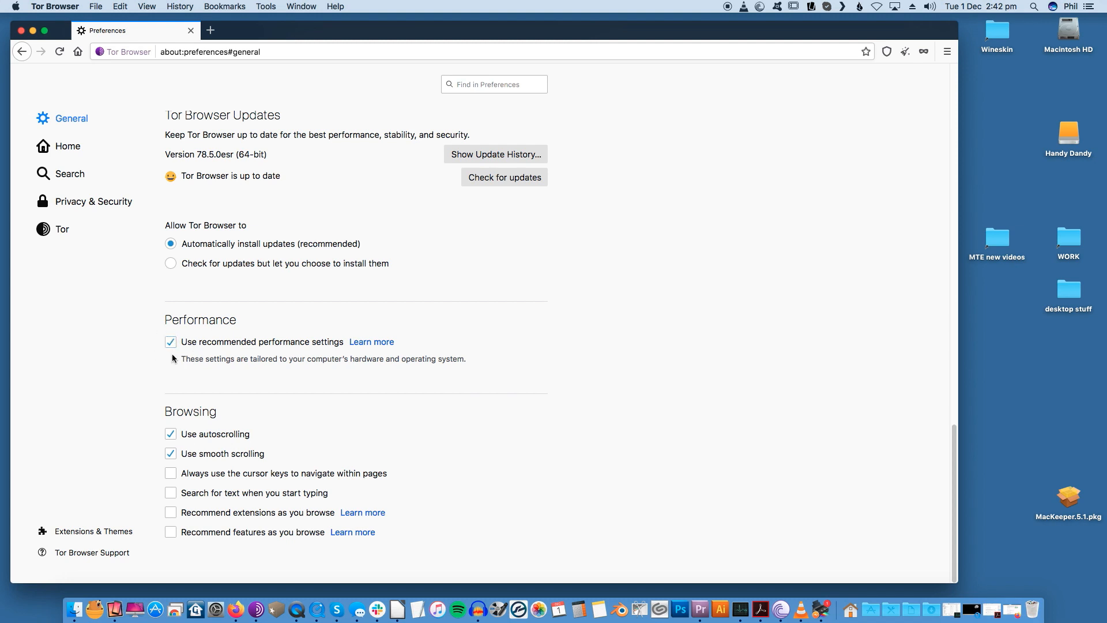
mouse_move(268, 383)
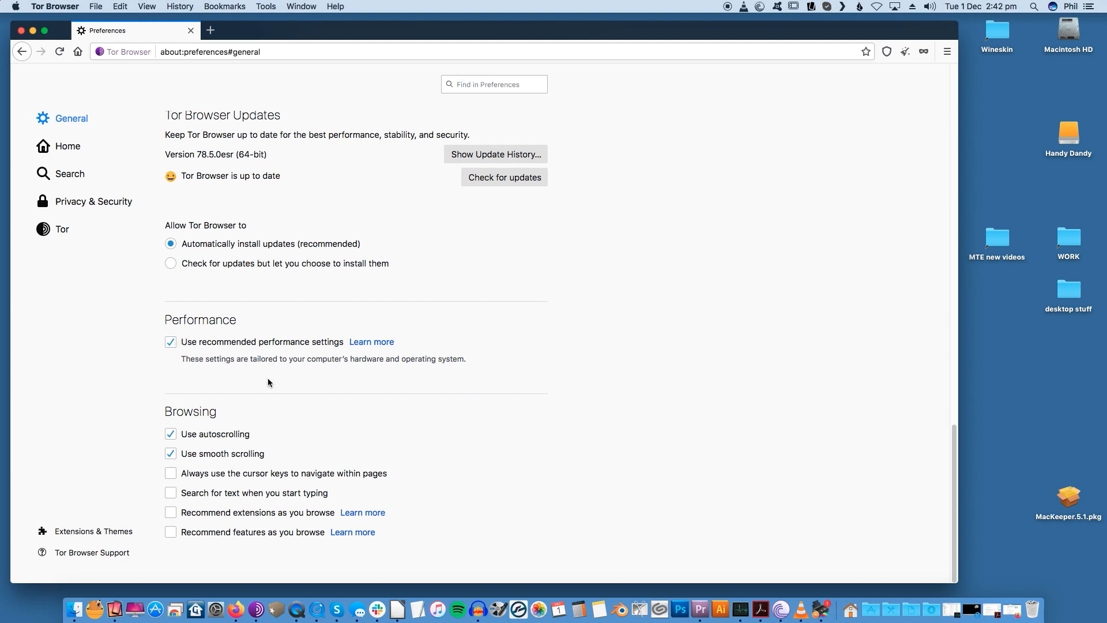